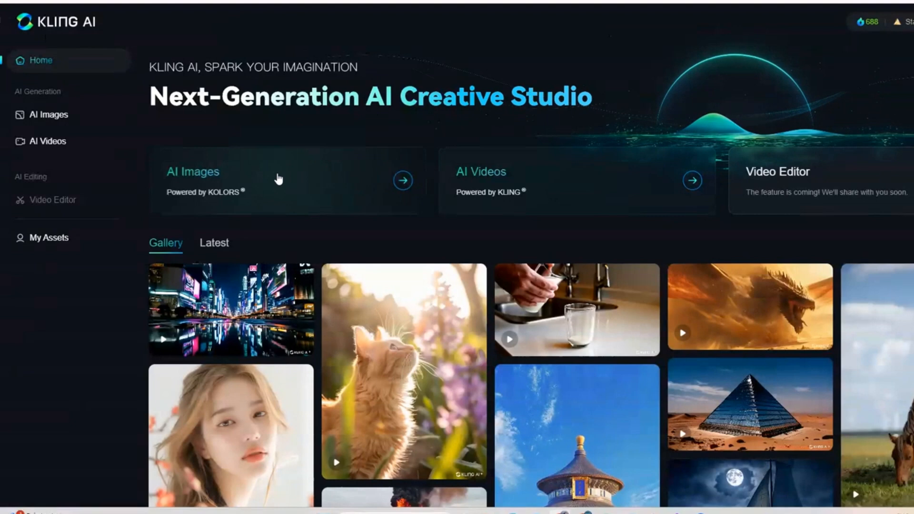
pyautogui.moveTo(460, 200)
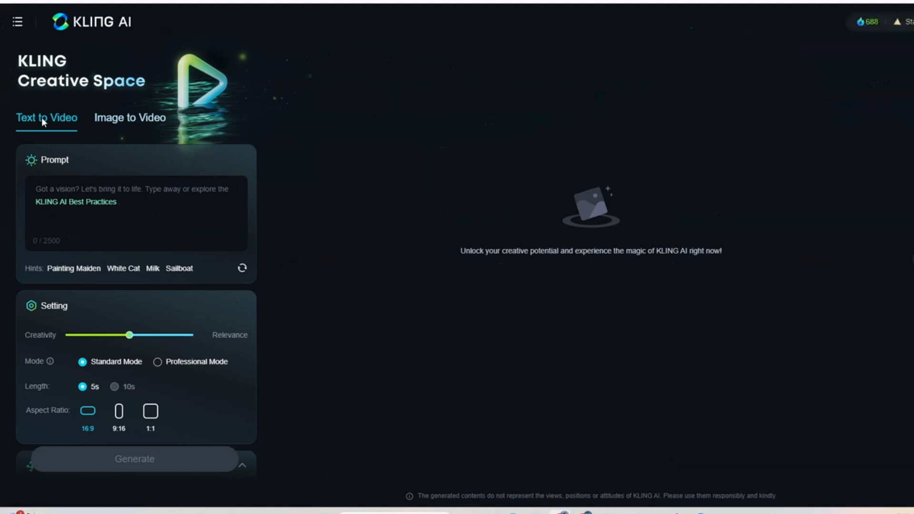
pyautogui.moveTo(129, 123)
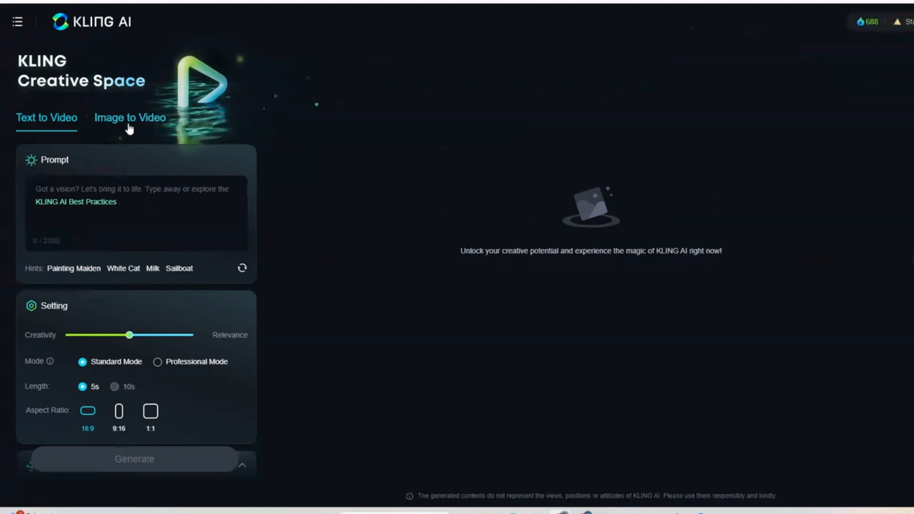
# Switch Kling AI's AI Videos page to the Image to Video tab
pyautogui.click(130, 117)
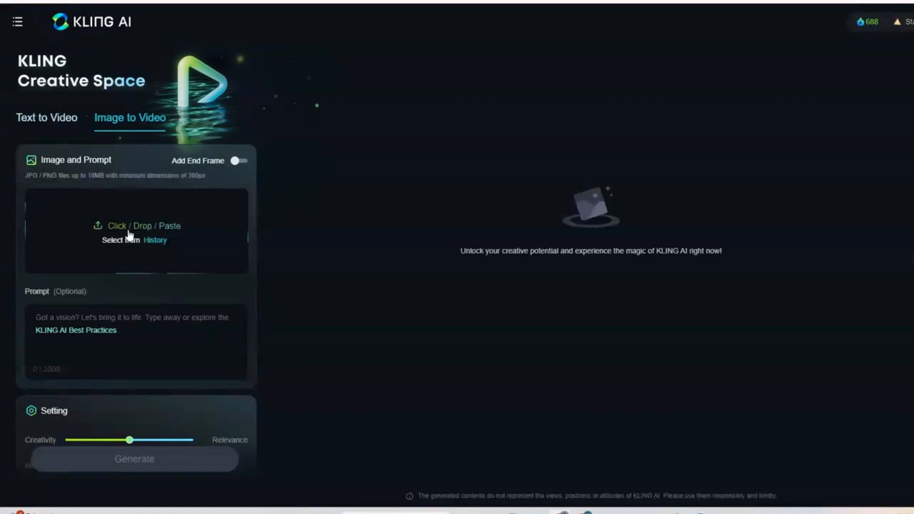
# Upload the man-and-dino lake image and type the negative prompt 'No blurr no morph'
pyautogui.click(134, 230)
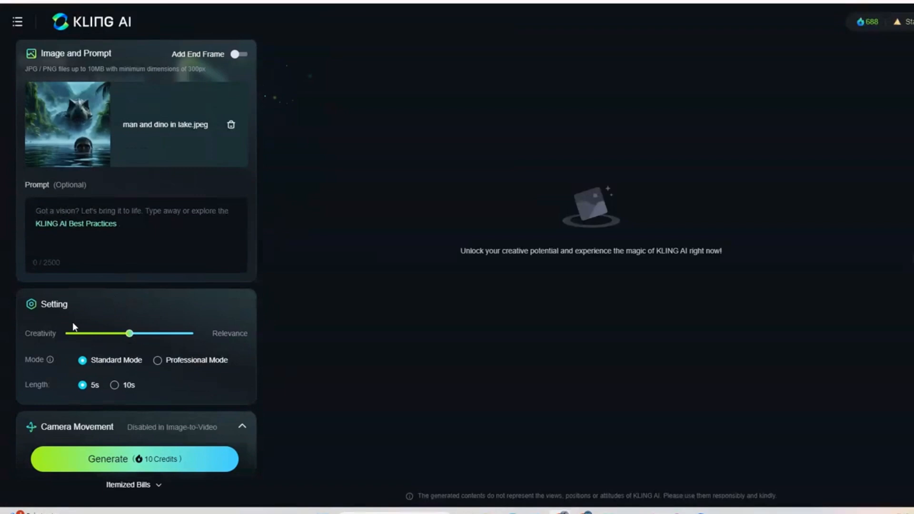
pyautogui.scroll(-3)
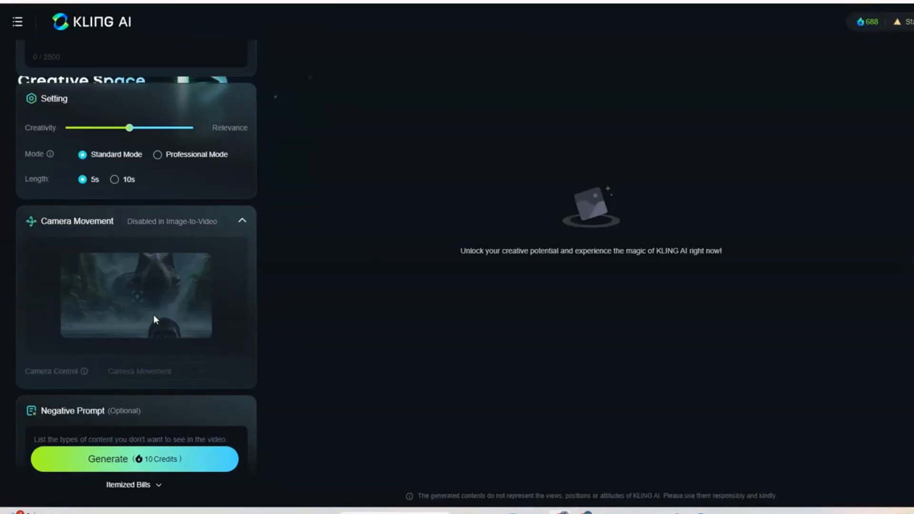
pyautogui.scroll(-3)
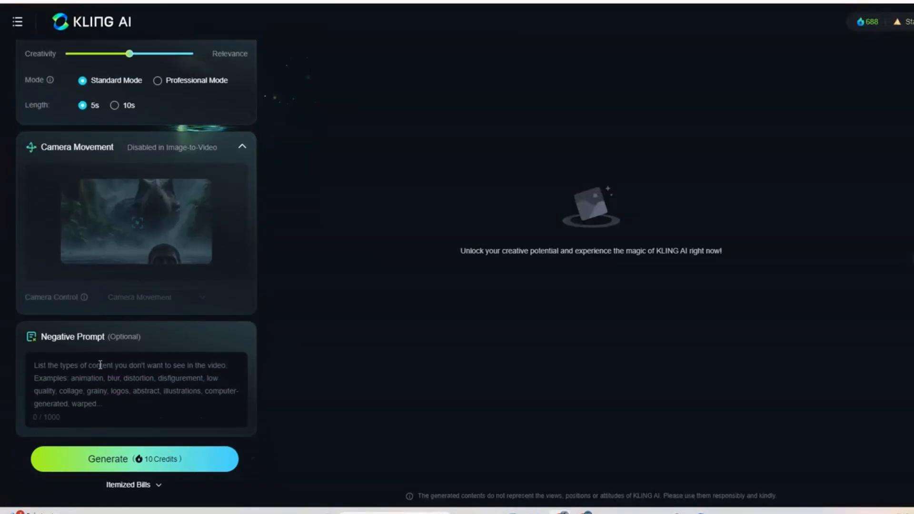
pyautogui.write('N')
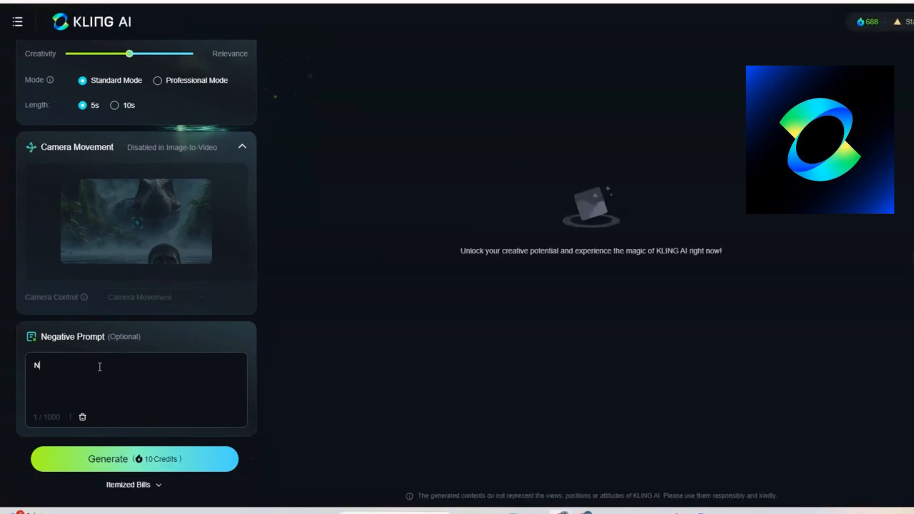
pyautogui.write('o blurr no m')
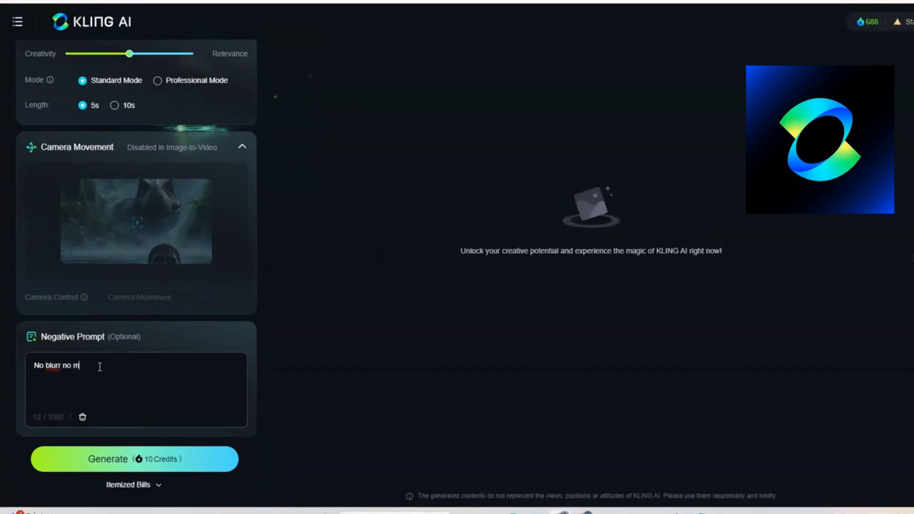
pyautogui.write('orph')
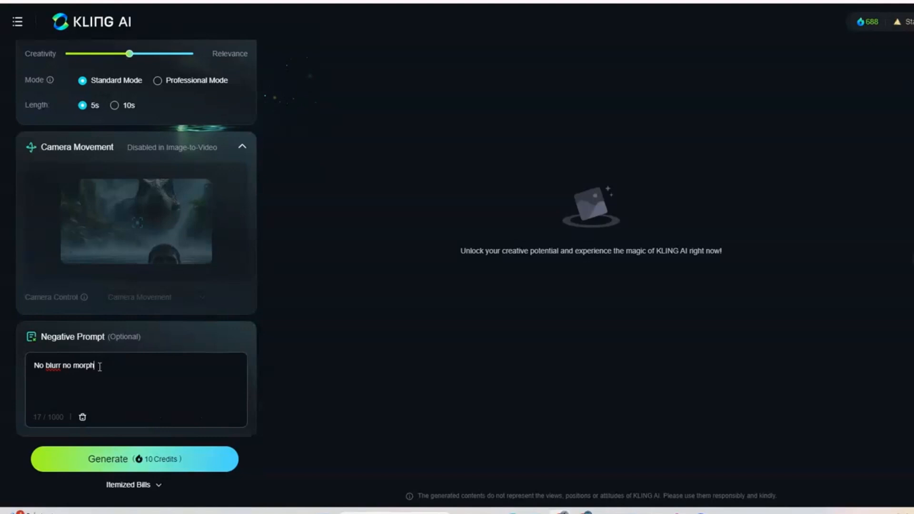
pyautogui.moveTo(121, 460)
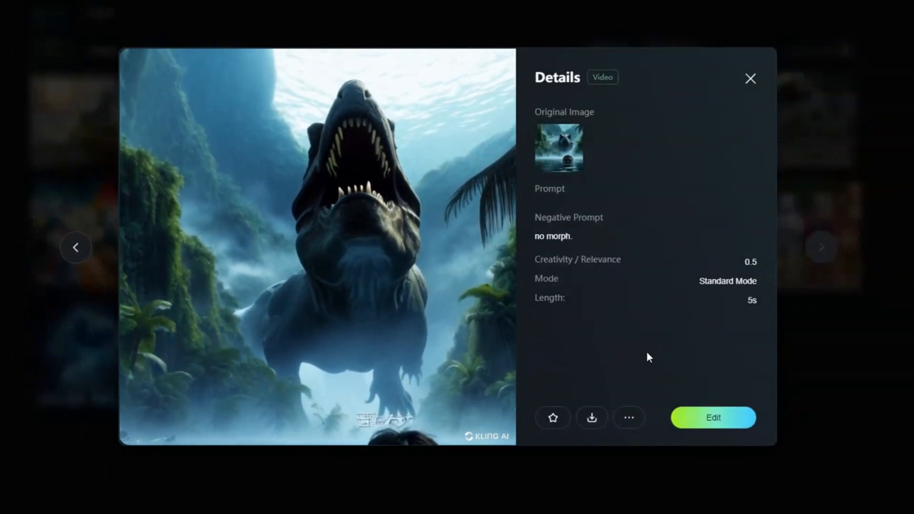
# Download the dinosaur clip without a watermark
pyautogui.click(592, 418)
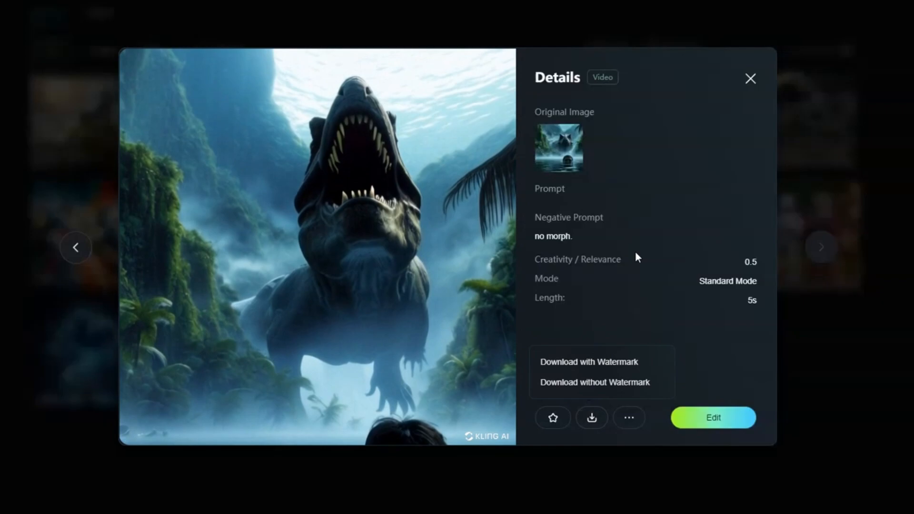
pyautogui.click(751, 79)
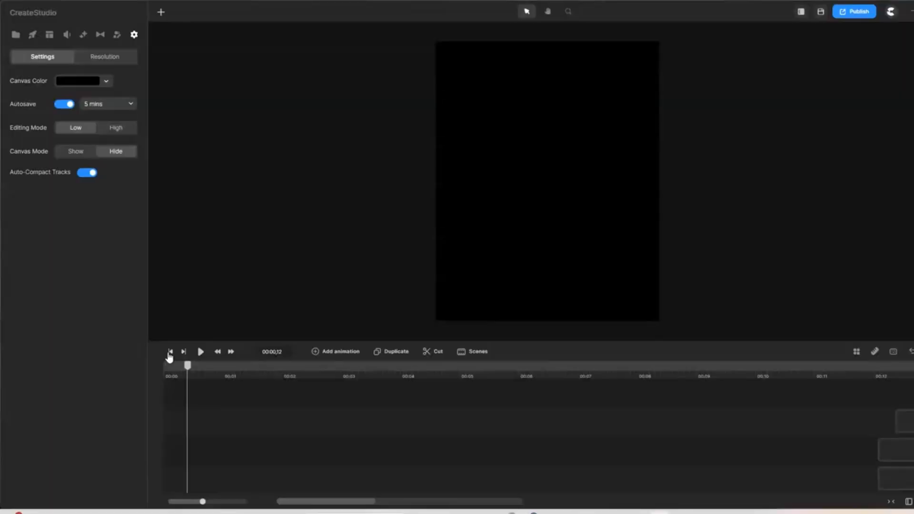
# Rewind the playhead and choose the Portrait 1080 × 1350 resolution preset
pyautogui.click(169, 351)
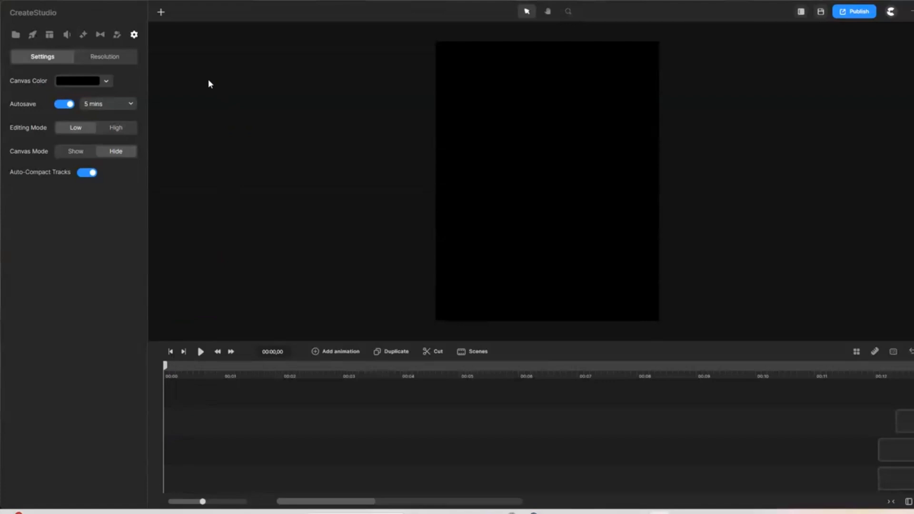
pyautogui.moveTo(122, 56)
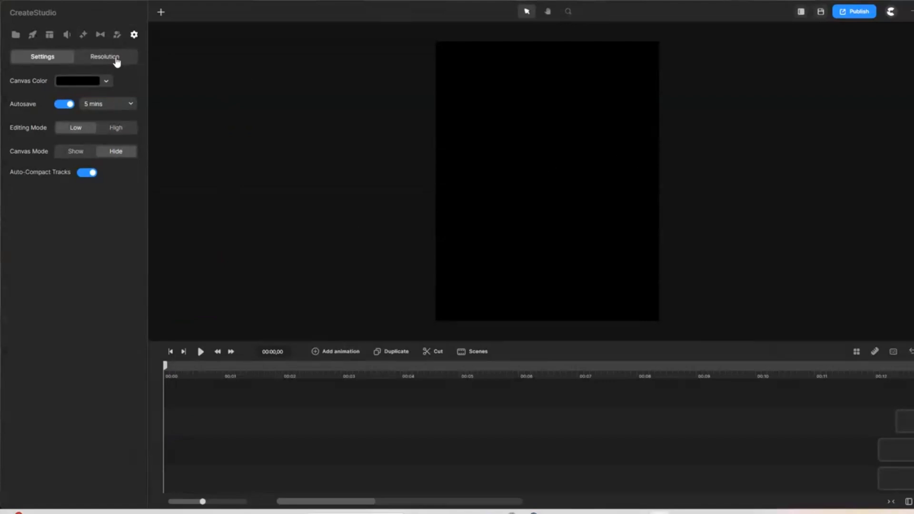
pyautogui.click(105, 57)
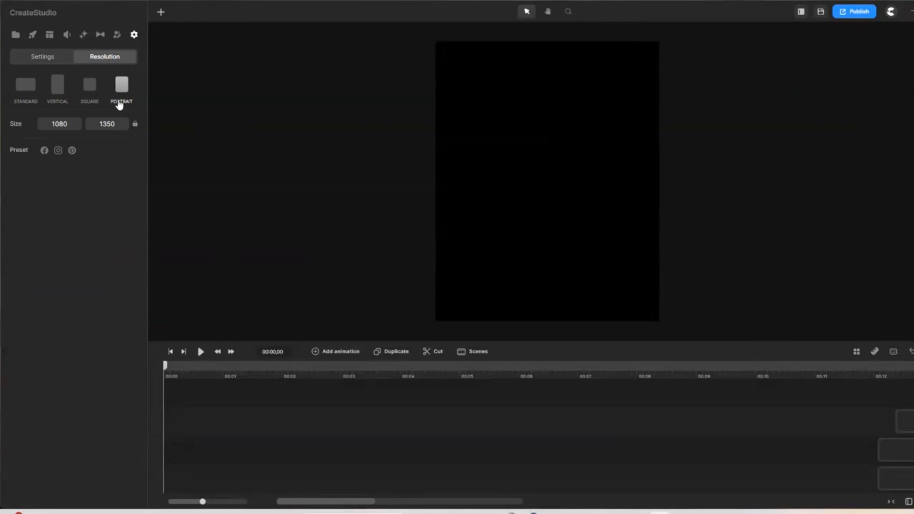
pyautogui.click(16, 34)
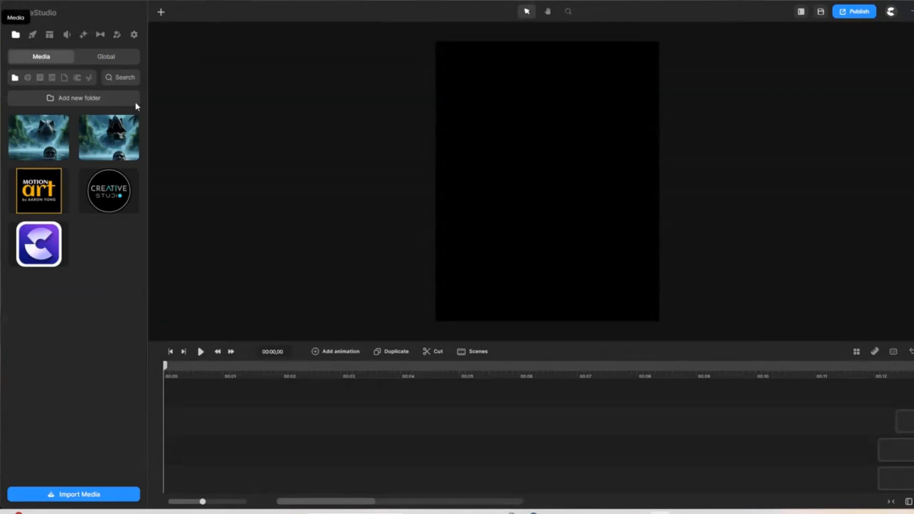
# Place the dinosaur image on the timeline, then add the dinosaur video on the upper track
pyautogui.click(38, 138)
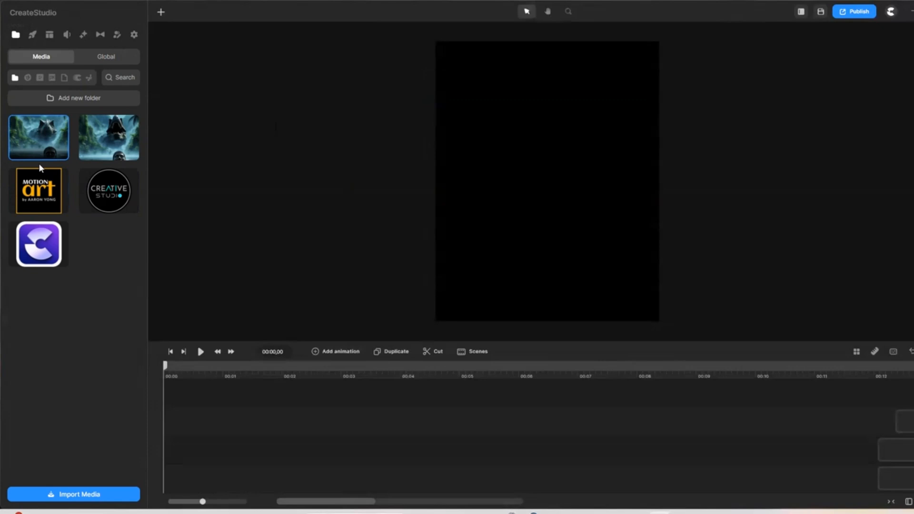
pyautogui.moveTo(108, 137)
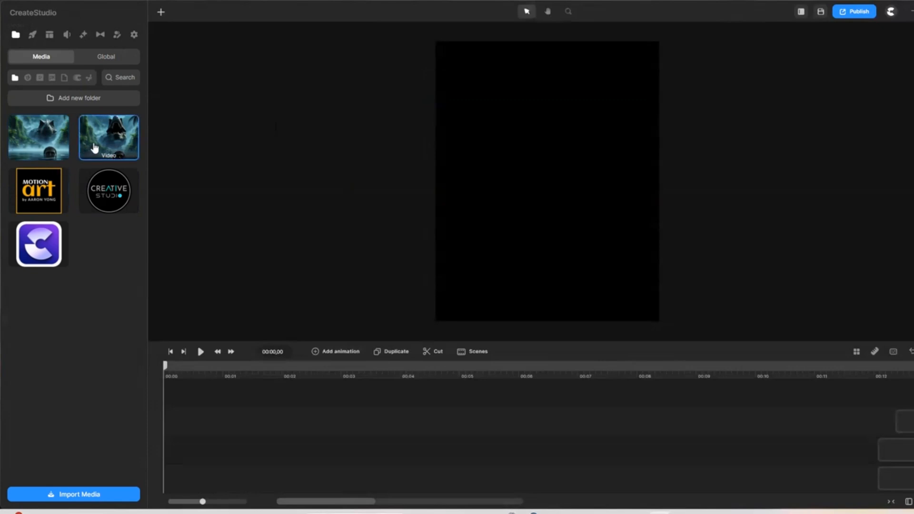
pyautogui.moveTo(211, 169)
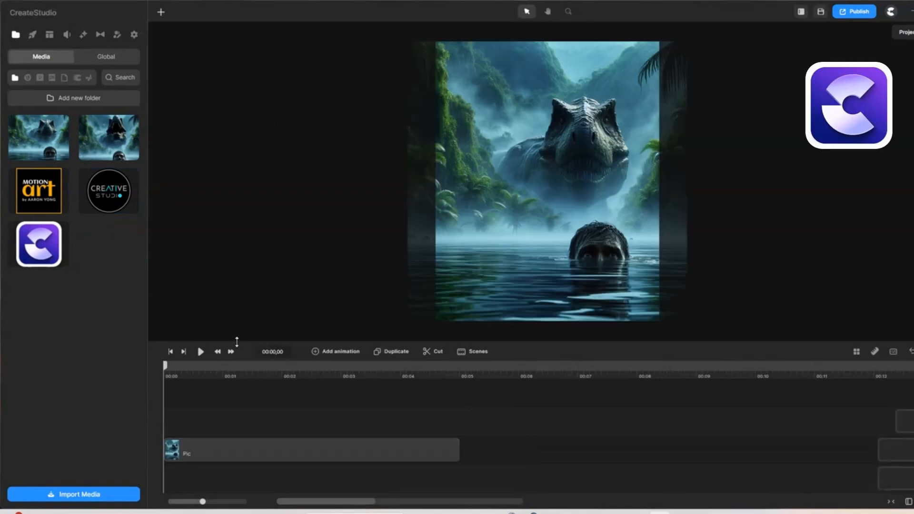
pyautogui.click(311, 435)
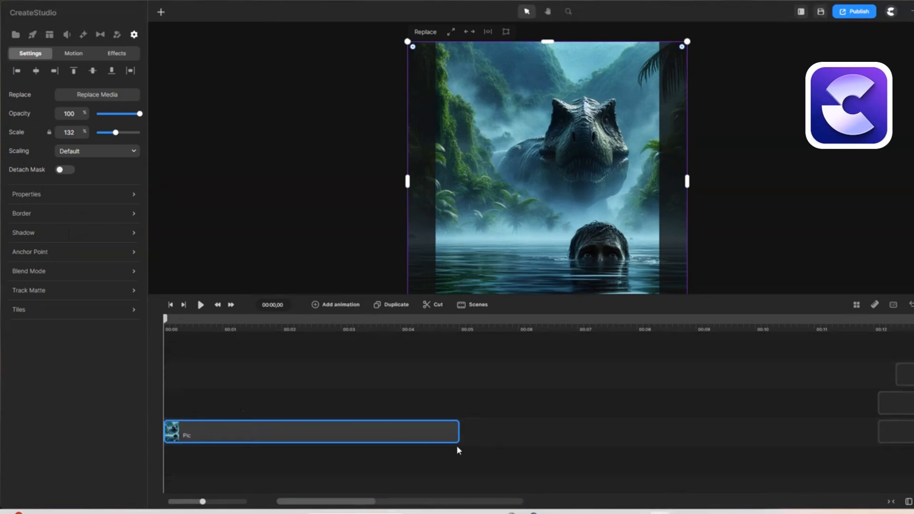
pyautogui.moveTo(169, 201)
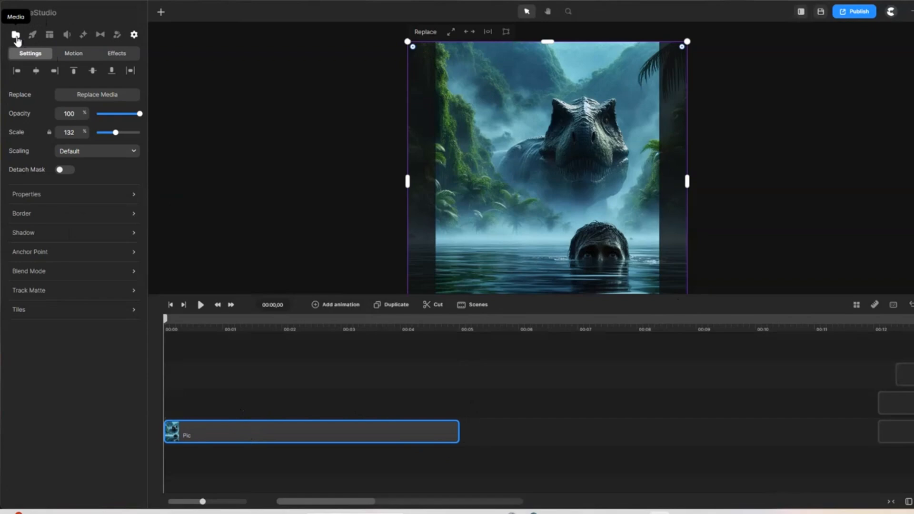
pyautogui.click(16, 34)
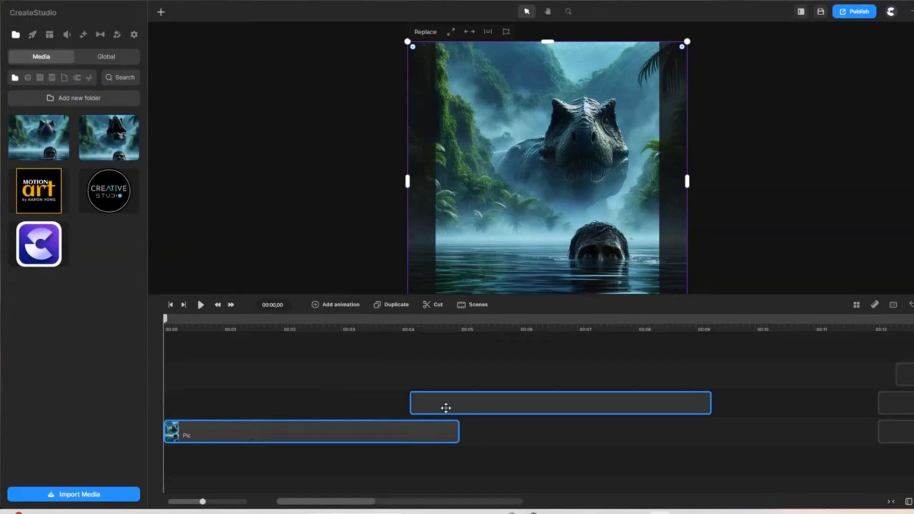
pyautogui.click(133, 35)
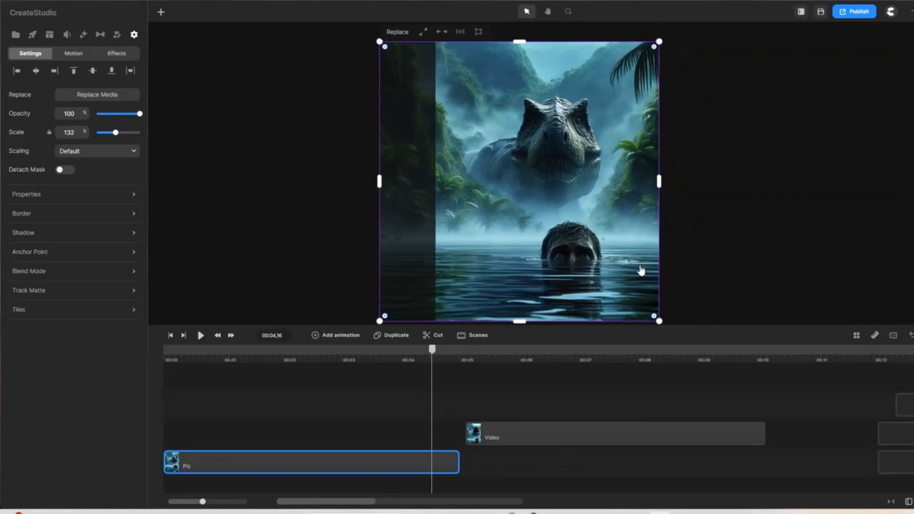
pyautogui.moveTo(570, 406)
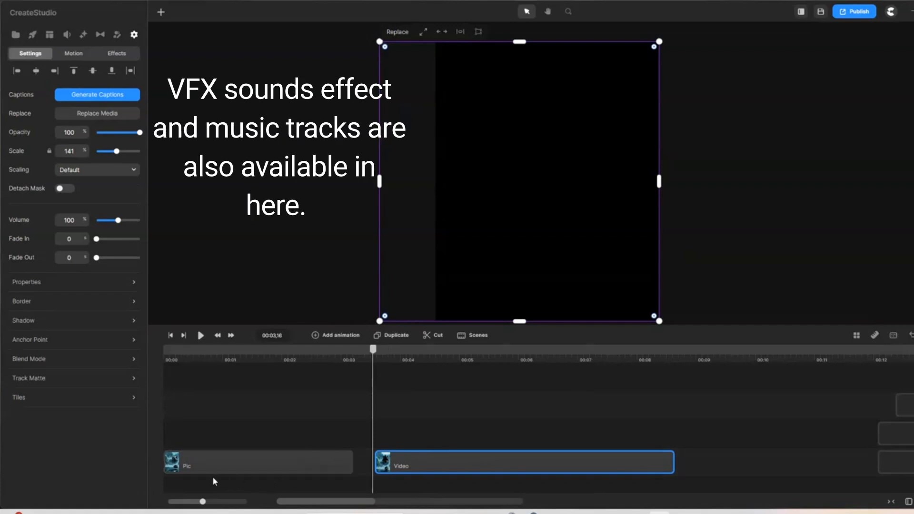
# Duplicate the picture clip, move the copy after the video, and scrub to check
pyautogui.click(256, 462)
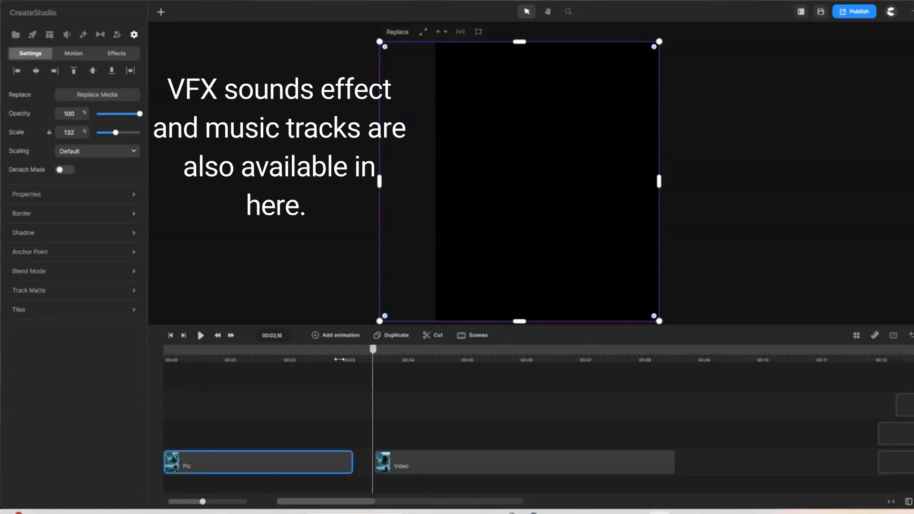
pyautogui.moveTo(256, 462); pyautogui.dragTo(350, 462)
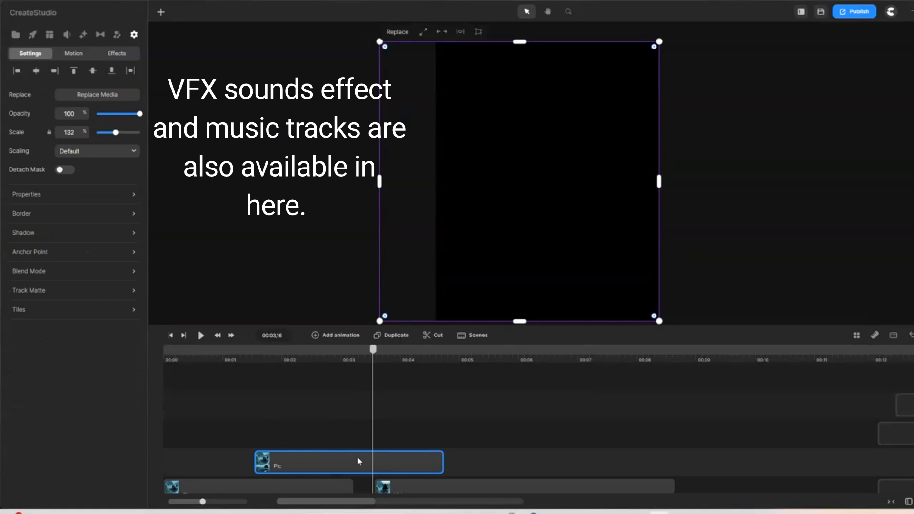
pyautogui.moveTo(349, 462); pyautogui.dragTo(603, 462)
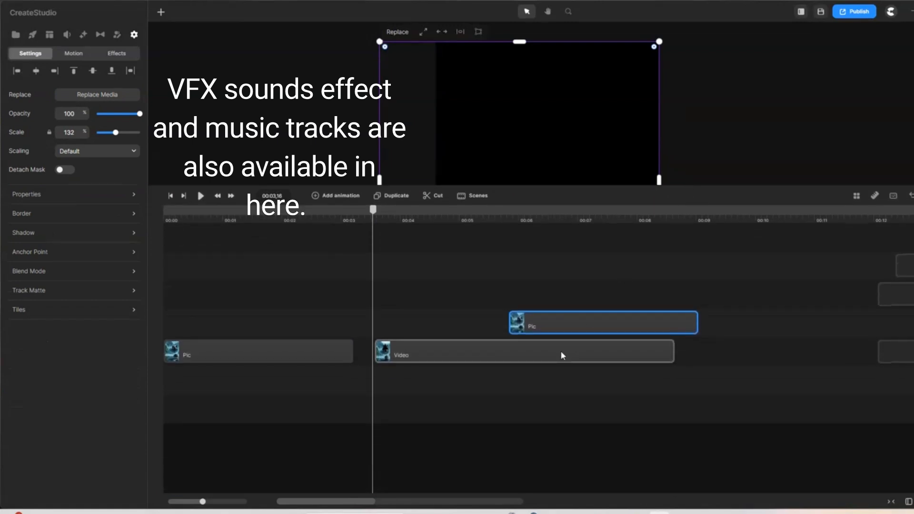
pyautogui.click(525, 355)
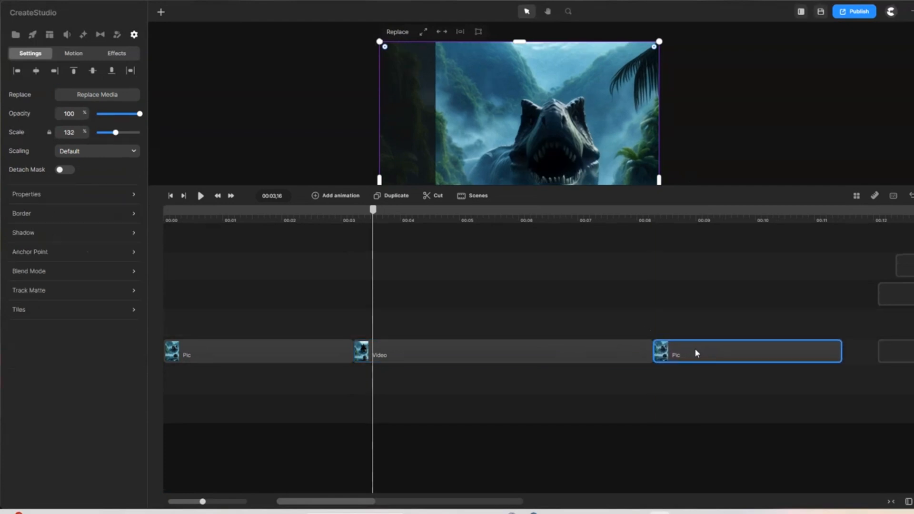
pyautogui.moveTo(694, 195)
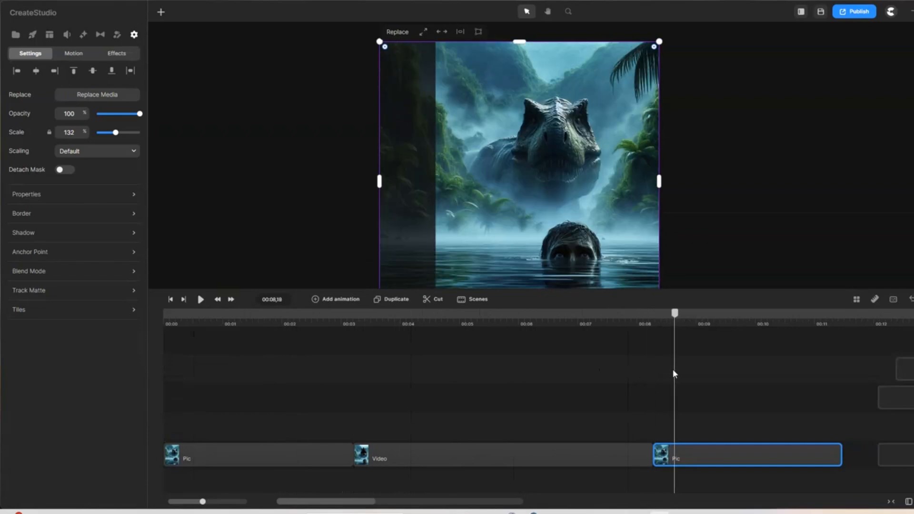
pyautogui.moveTo(675, 314); pyautogui.dragTo(587, 313)
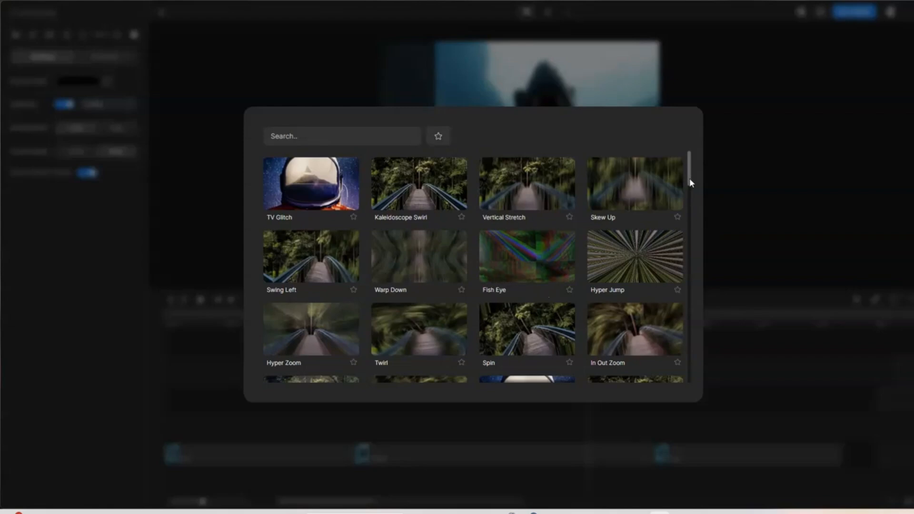
# Browse the Transitions library presets for a transition between video and closing picture
pyautogui.scroll(-3)
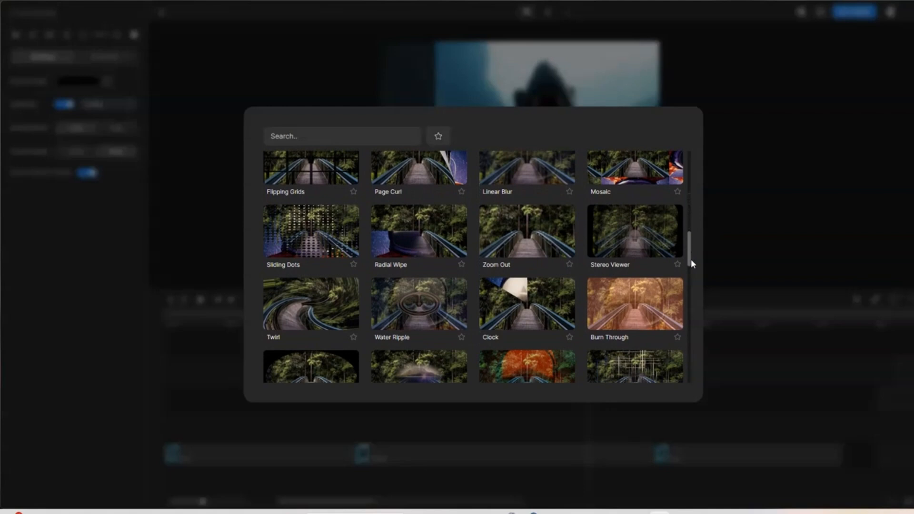
pyautogui.scroll(-3)
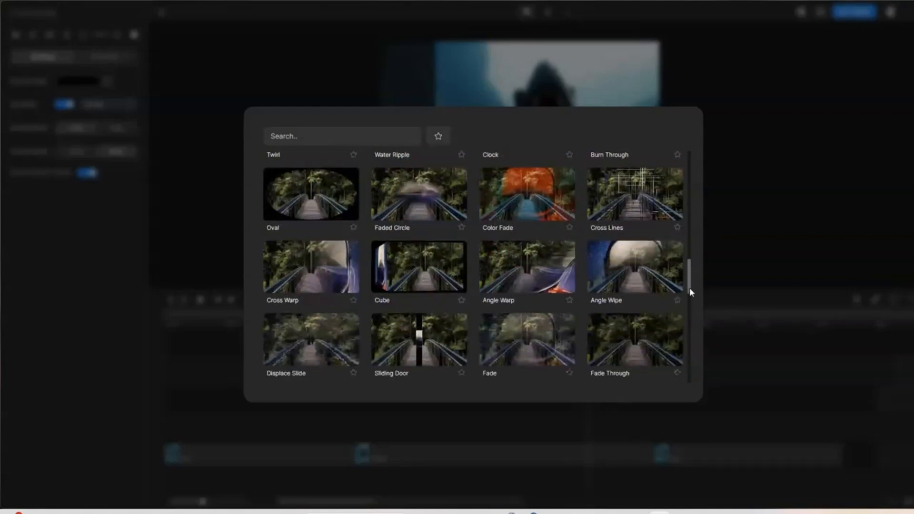
pyautogui.scroll(-3)
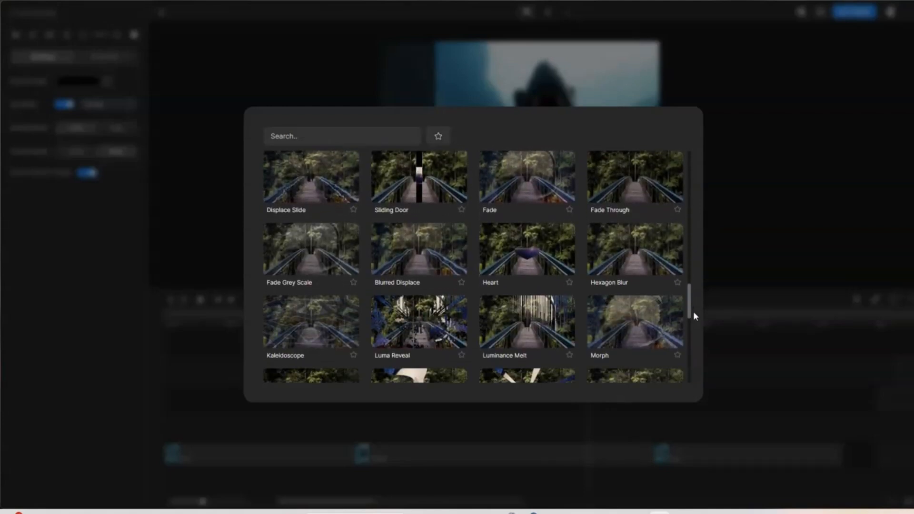
pyautogui.scroll(-3)
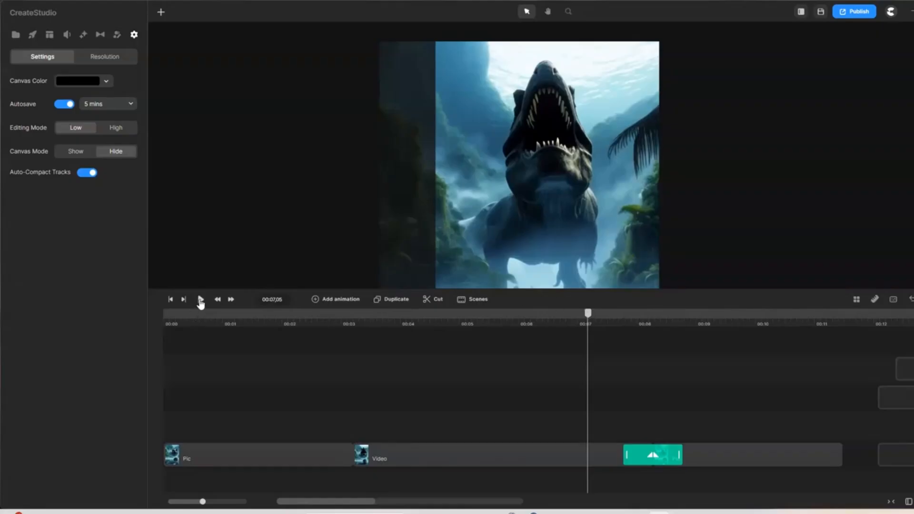
# Play back the transition into the closing picture
pyautogui.click(200, 299)
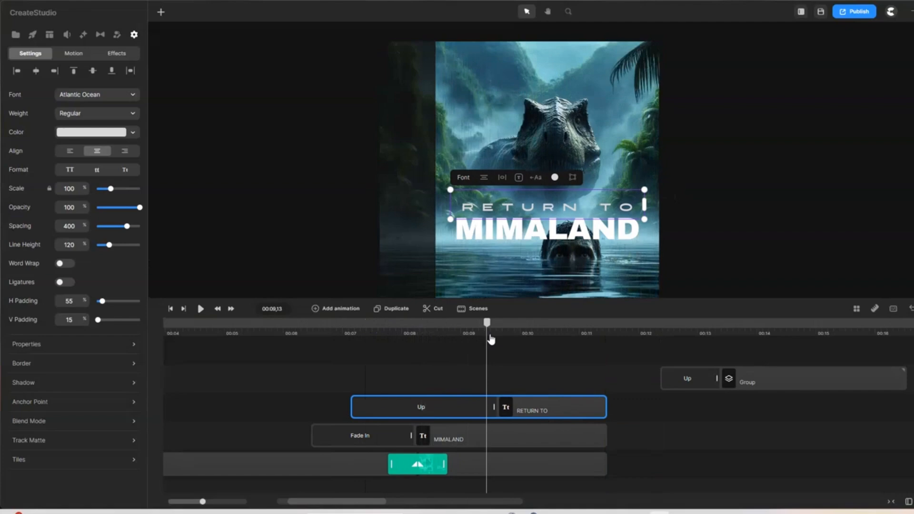
# Apply the In > Scale Up animation to the RETURN TO text, then deselect it
pyautogui.click(421, 406)
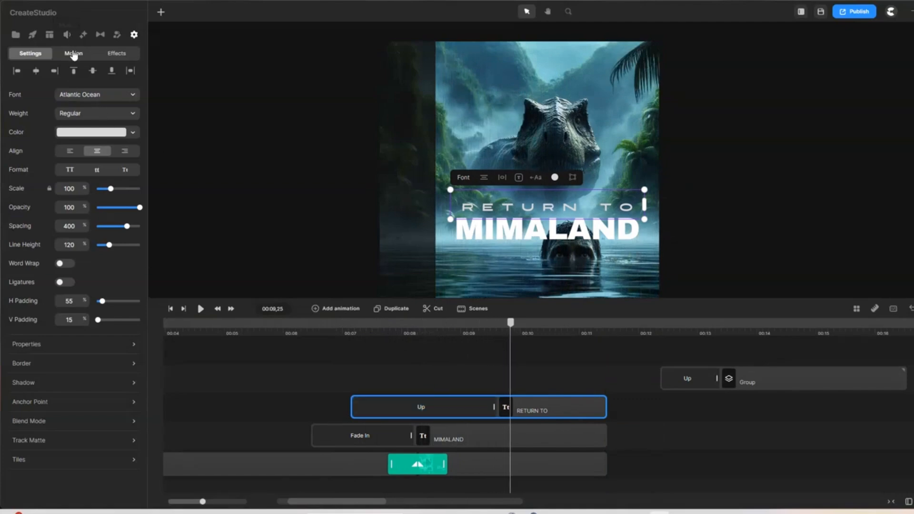
pyautogui.click(73, 53)
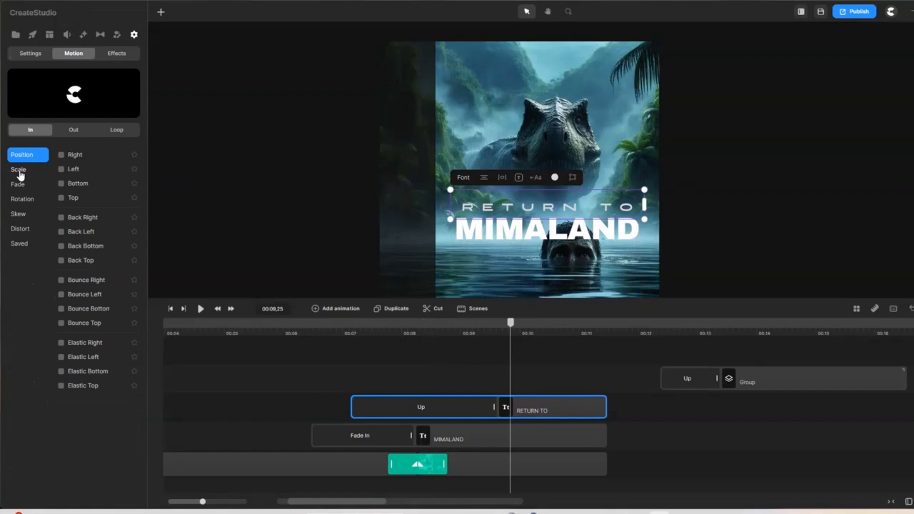
pyautogui.click(18, 169)
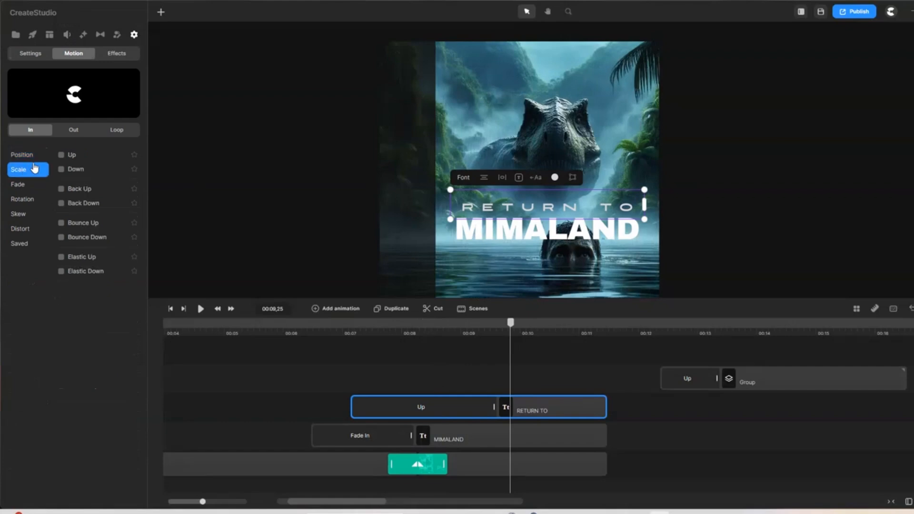
pyautogui.click(62, 154)
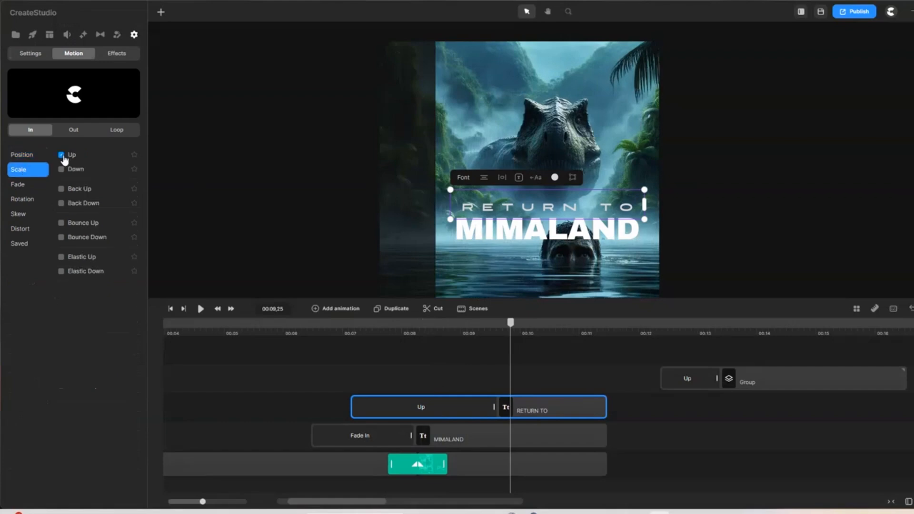
pyautogui.click(30, 53)
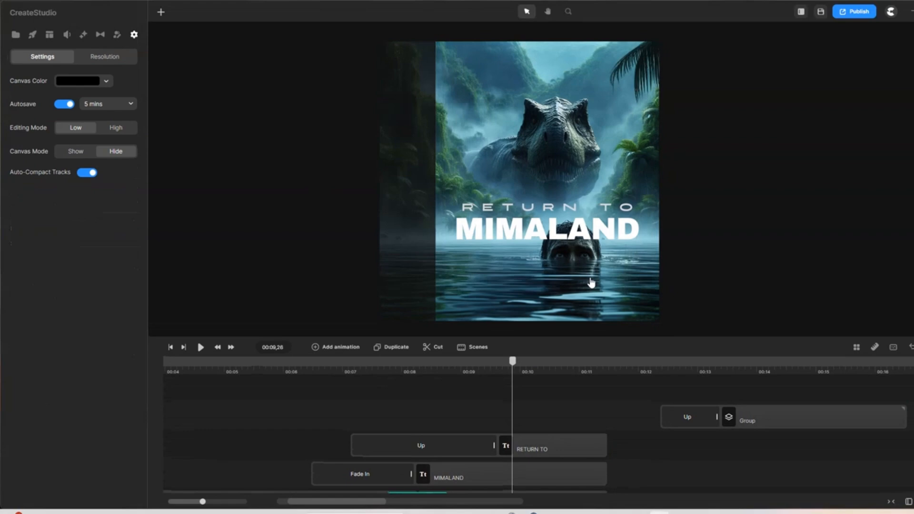
pyautogui.moveTo(613, 306)
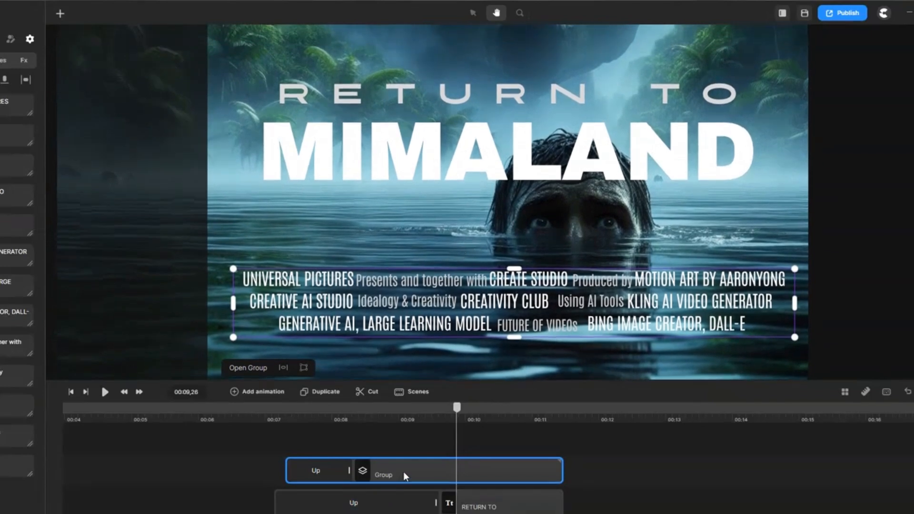
# Open the credits Group to view its text layers, exit, and play from 00:00
pyautogui.rightClick(404, 476)
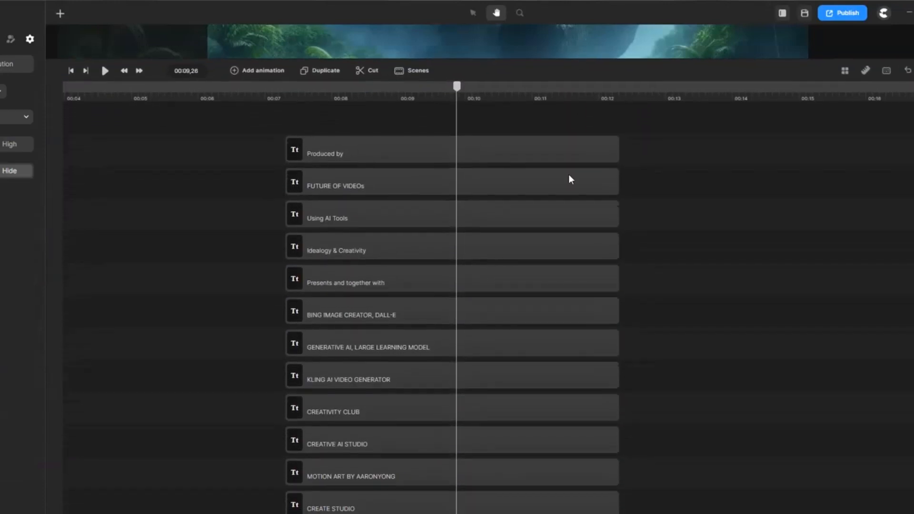
pyautogui.click(452, 181)
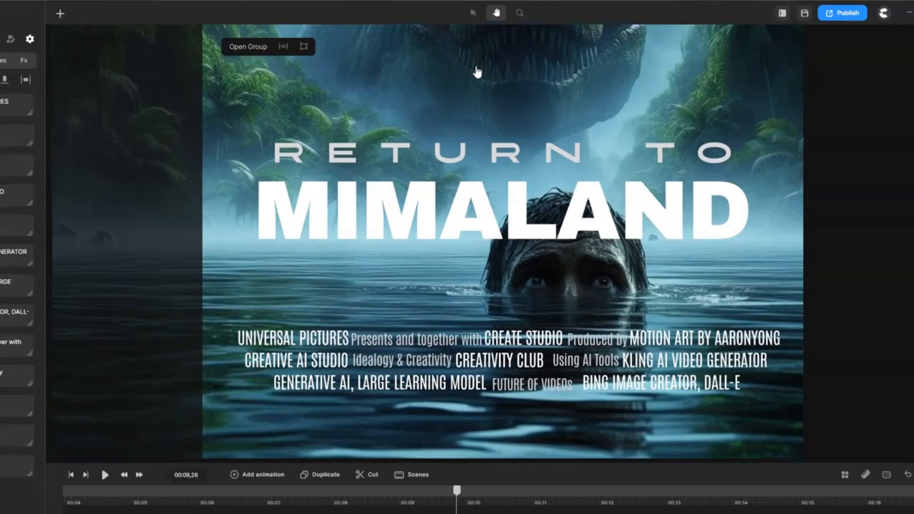
pyautogui.click(105, 475)
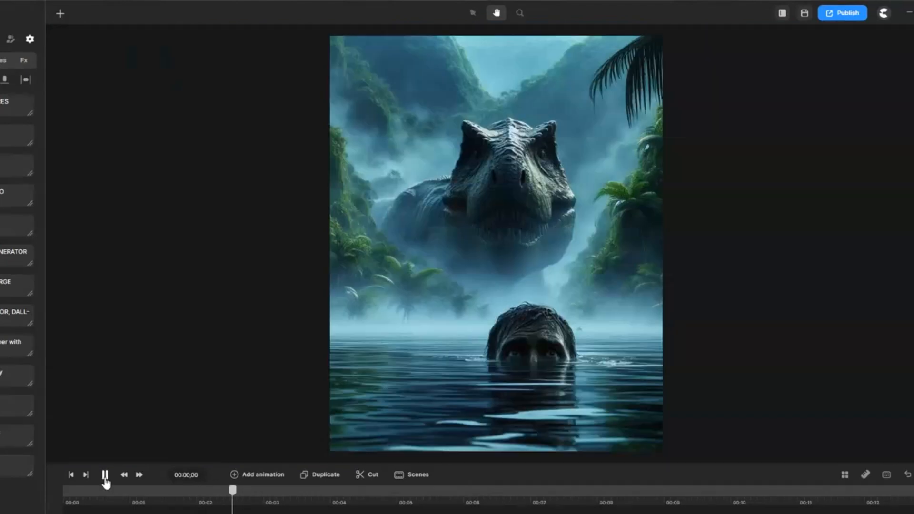